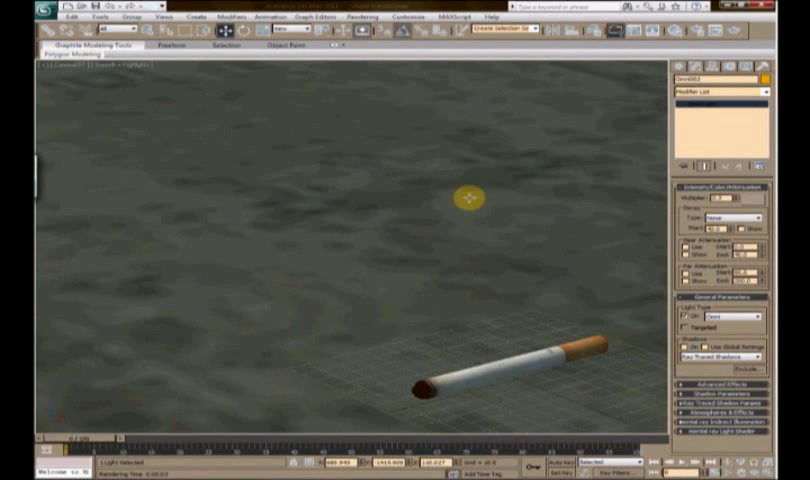
Move the Omni light above the ground and review a Camera01 test render of the cigarette
drag(471, 198, 348, 170)
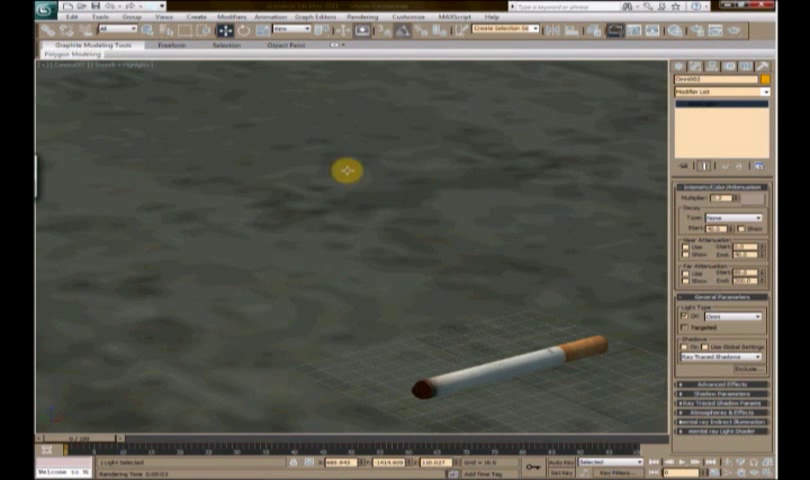
drag(348, 170, 307, 277)
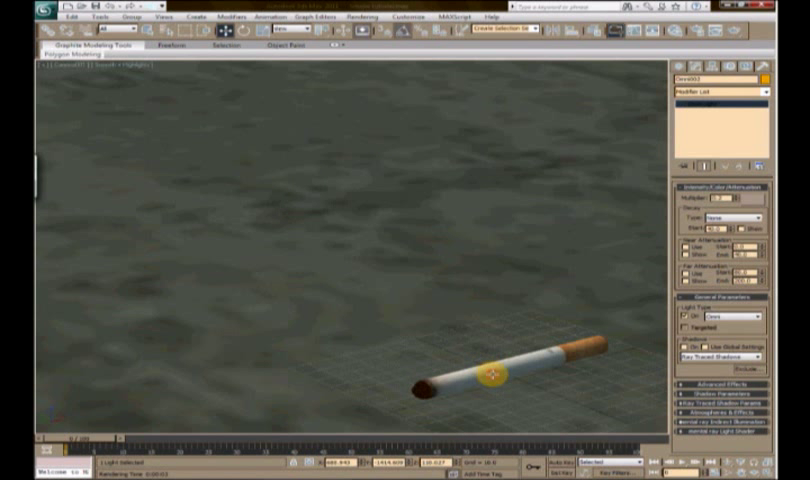
click(352, 15)
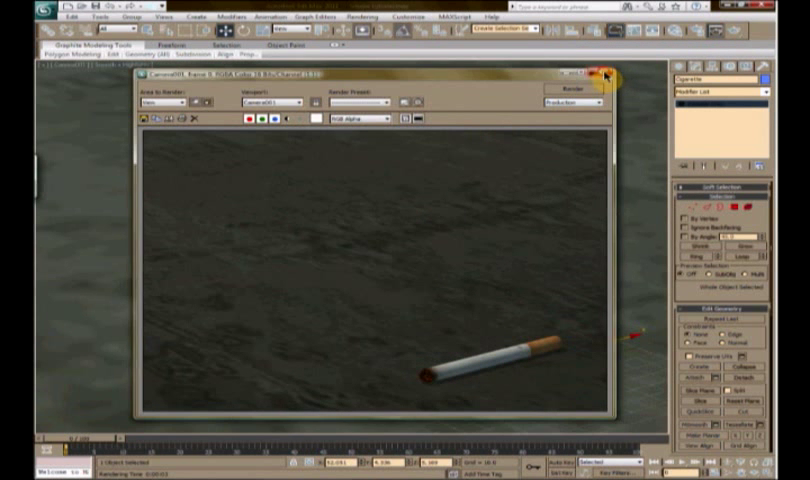
click(605, 74)
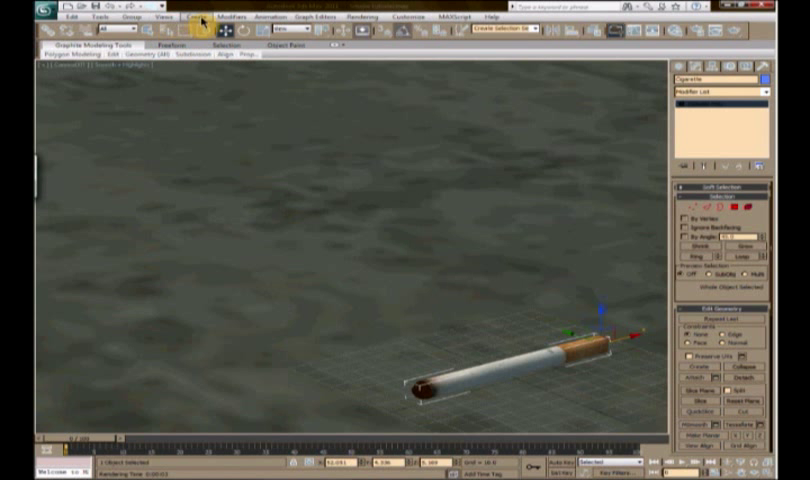
Draw a Super Spray emitter in the Top view and move it onto the cigarette's burning end
click(194, 16)
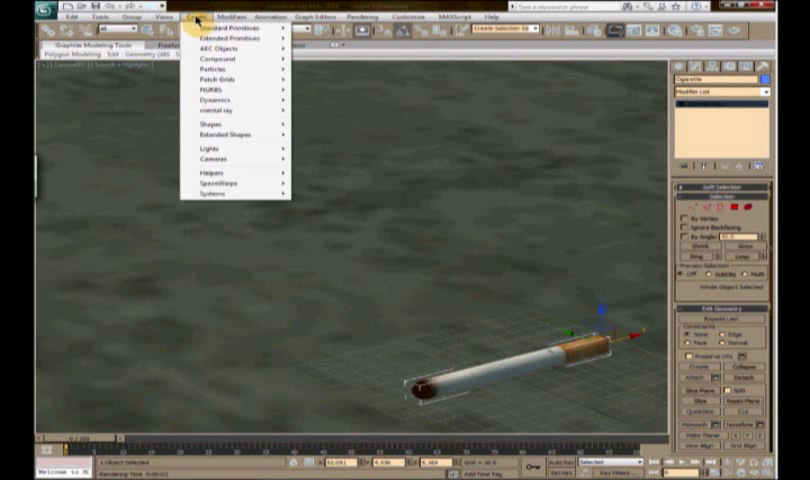
mouse_move(222, 79)
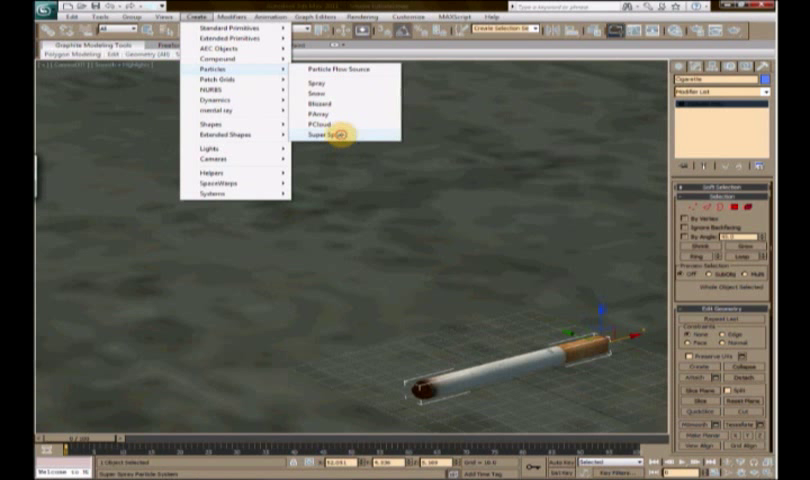
click(320, 133)
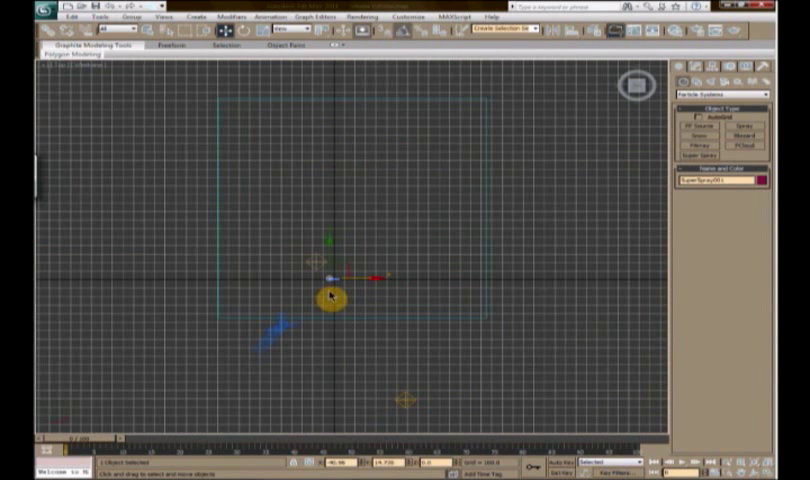
drag(328, 297, 456, 358)
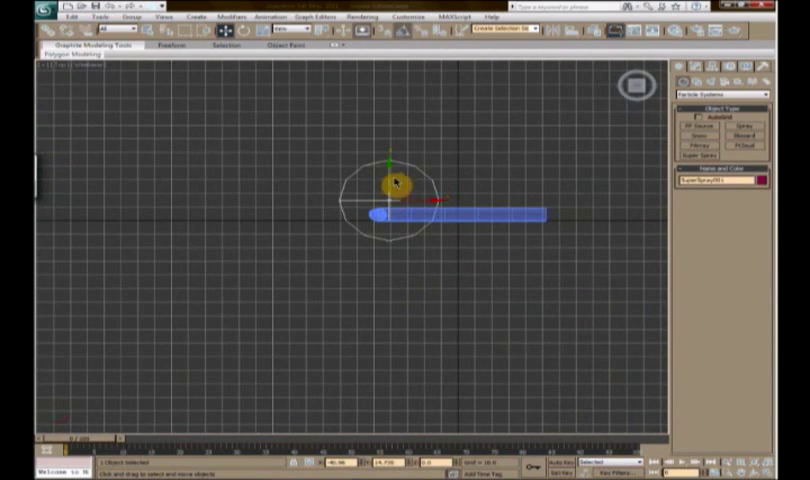
drag(390, 182, 422, 222)
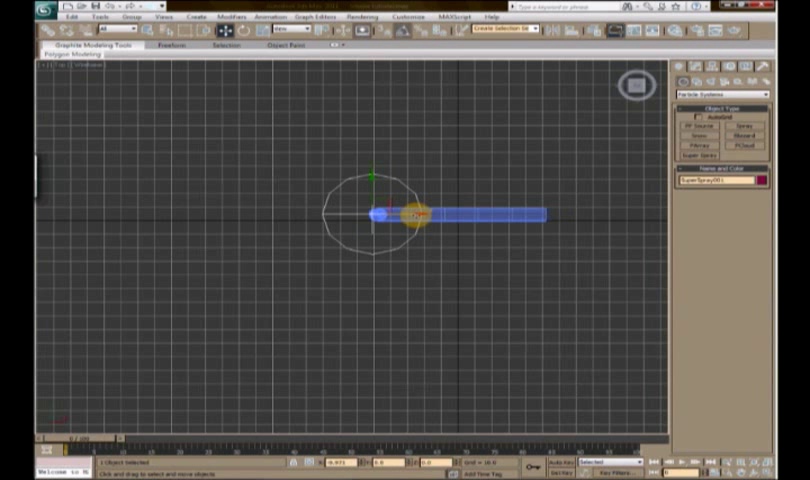
drag(420, 215, 430, 213)
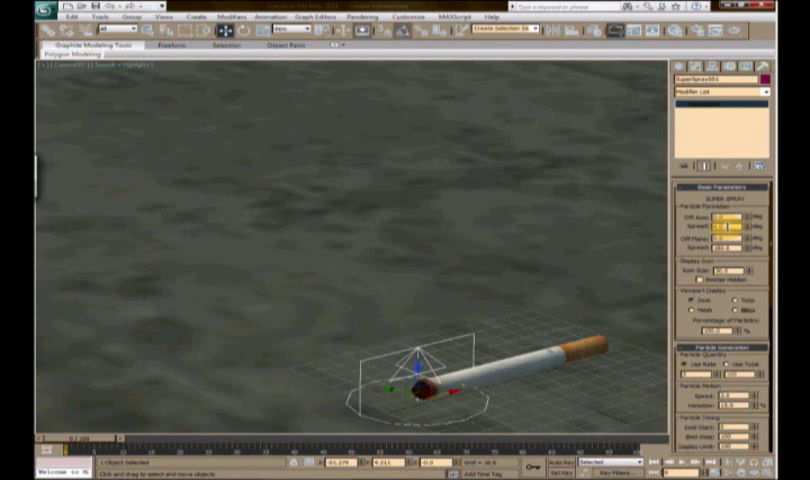
Narrow the Super Spray Off Axis and Off Plane spread into a thin vertical stream
click(736, 227)
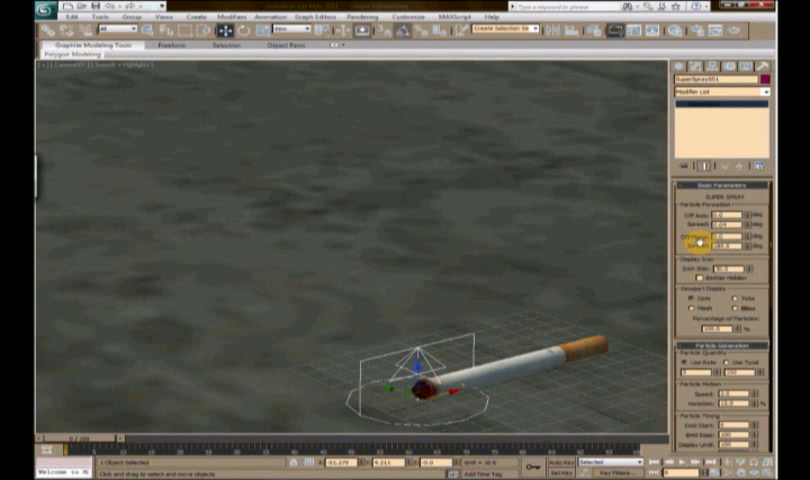
click(712, 240)
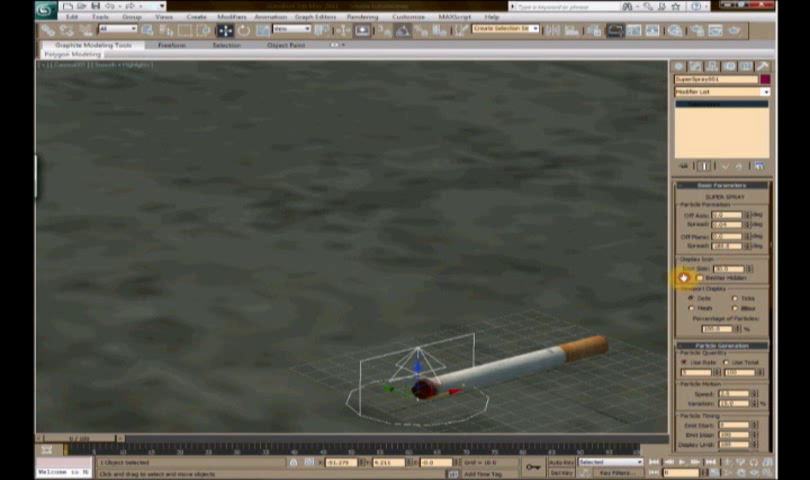
scroll(down, 3)
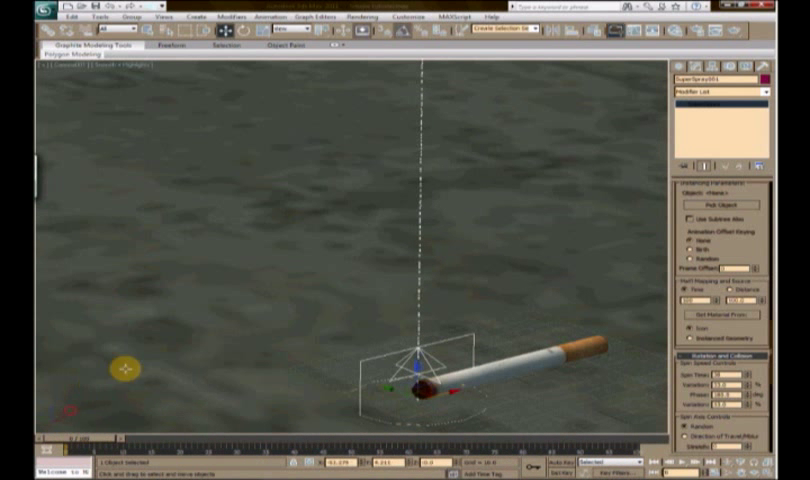
In a fresh Material Editor slot, choose a diffuse colour and add a Gradient opacity map
click(371, 15)
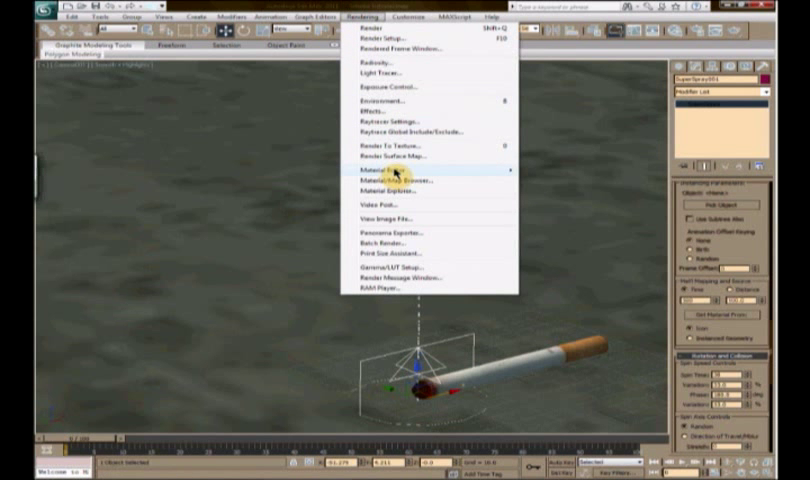
click(375, 170)
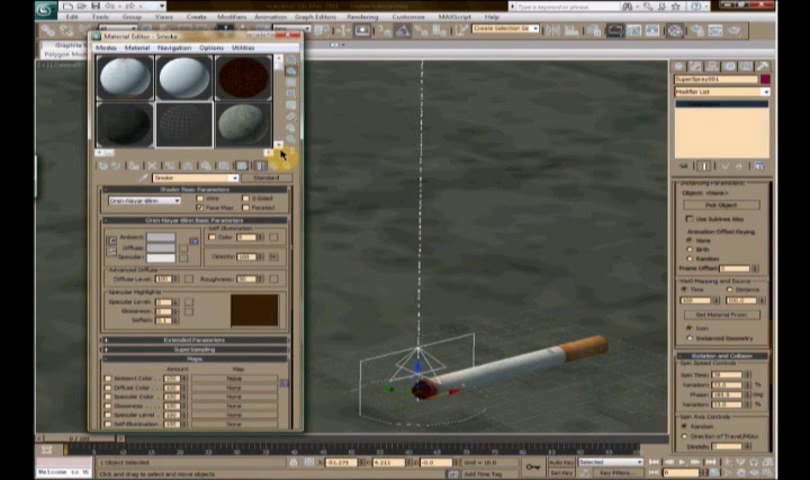
click(135, 128)
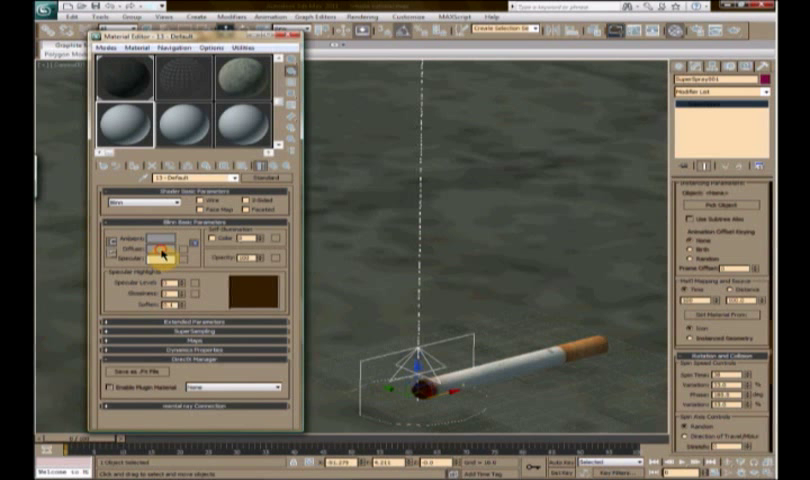
click(155, 246)
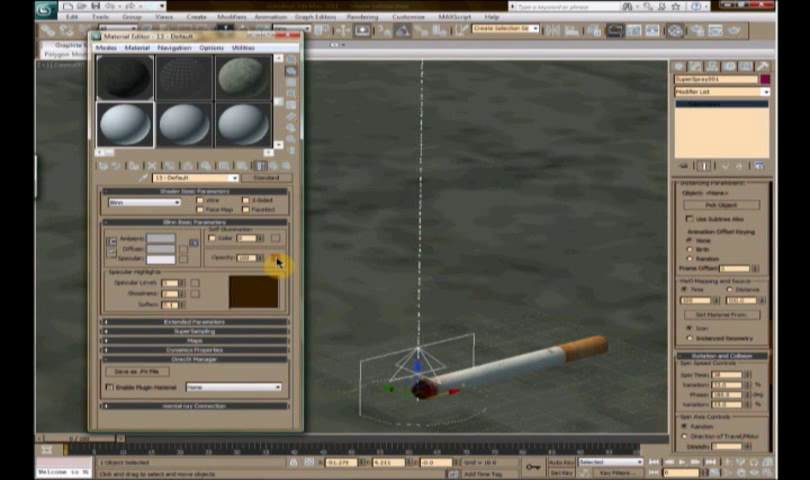
click(278, 260)
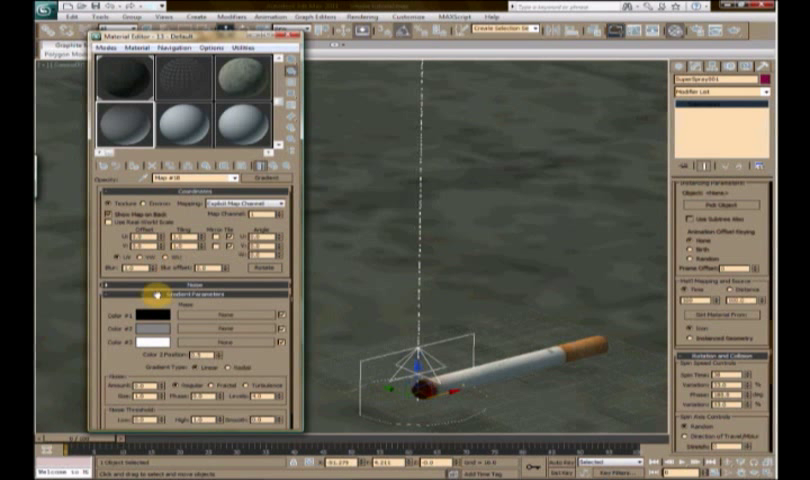
Set the Gradient map's Color #2 to black
click(143, 115)
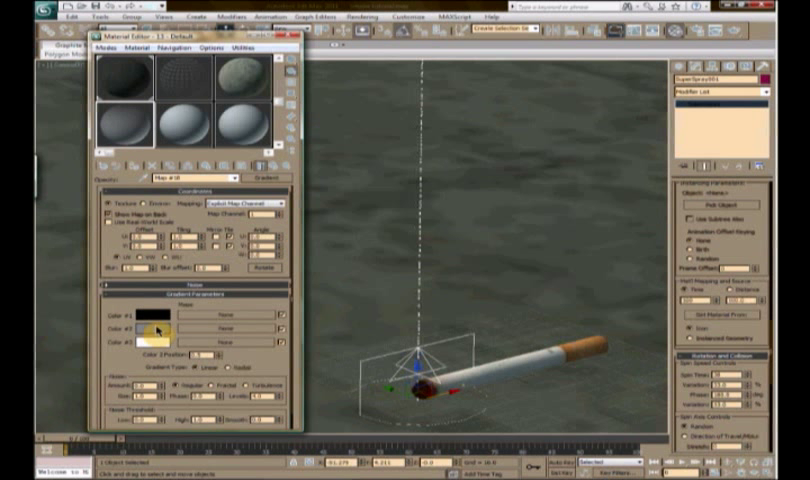
click(148, 319)
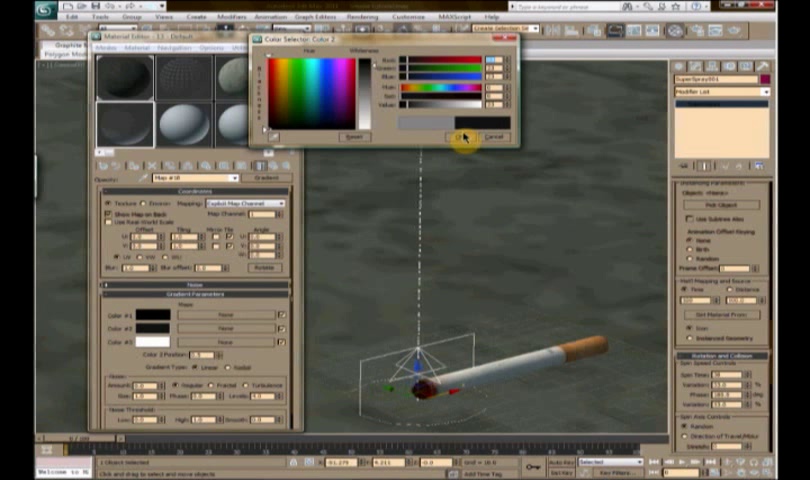
click(454, 137)
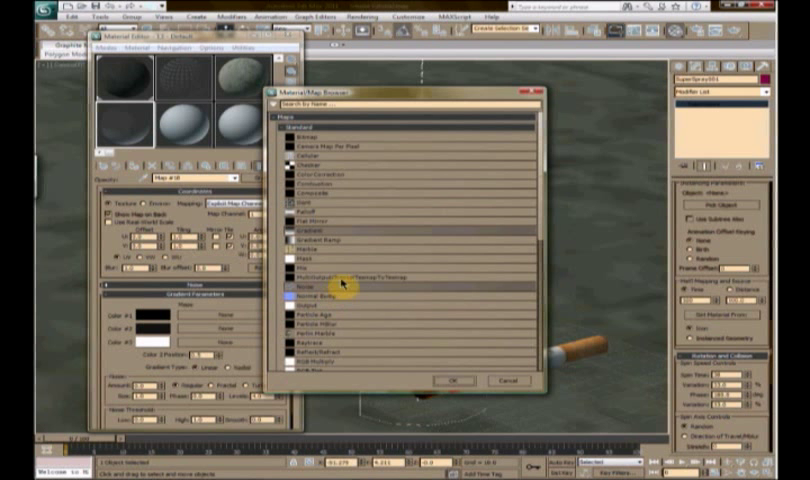
Scroll the Material/Map Browser to pick the Smoke map
scroll(down, 3)
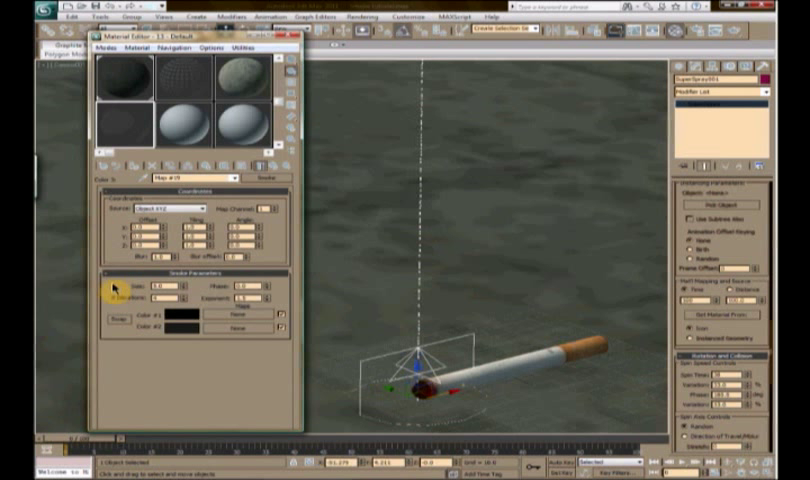
Go back up from the Smoke map to the material's top-level settings
click(205, 178)
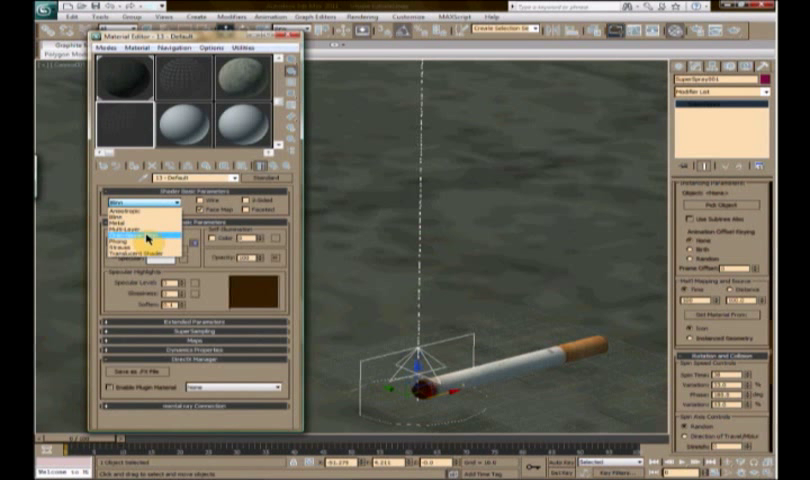
Set the smoke material's shader to Oren-Nayar-Blinn
click(135, 225)
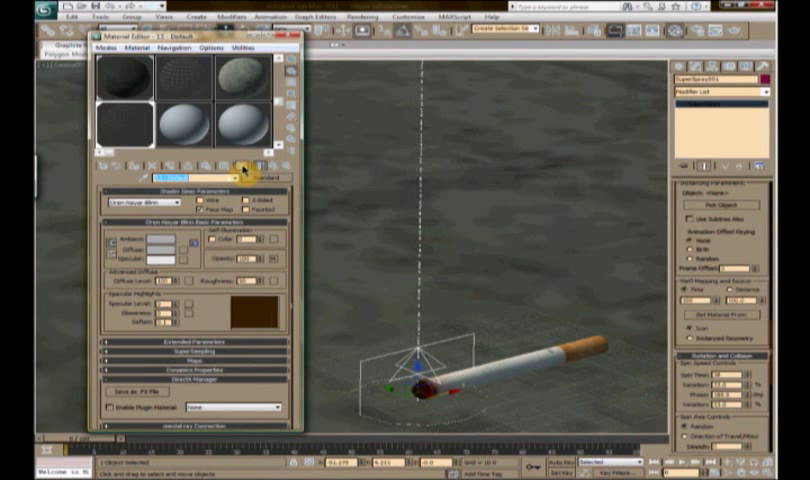
click(363, 15)
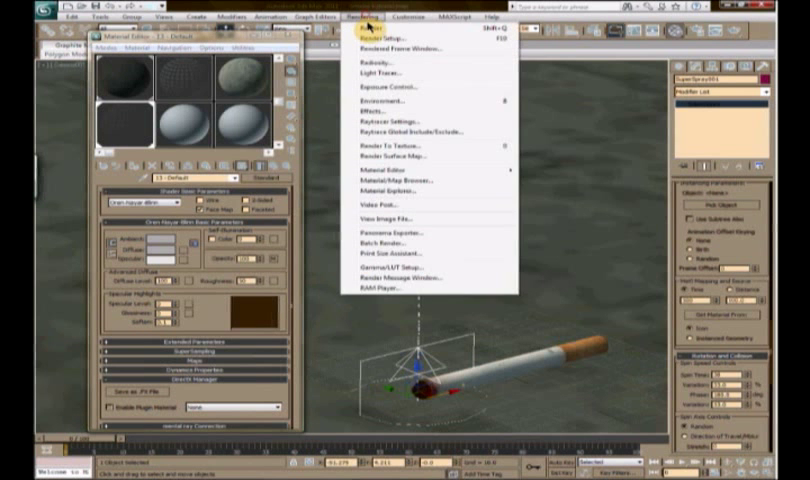
Pick a command from the Rendering menu to finish the material editing
click(383, 36)
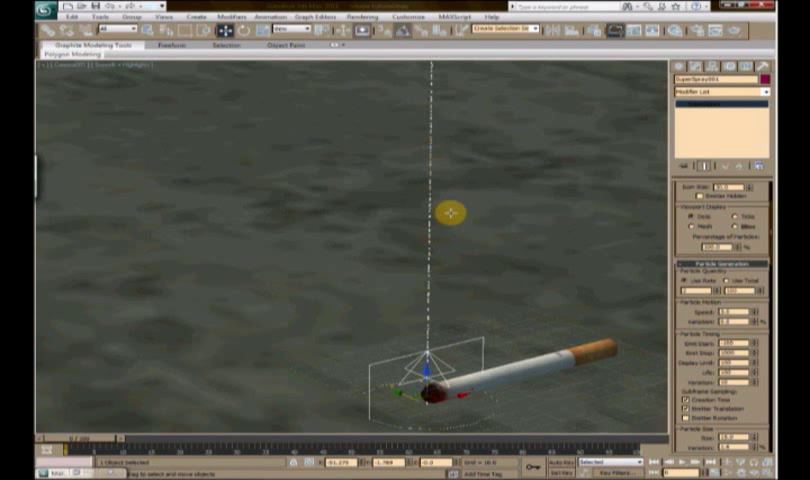
Reopen the Compact Material Editor and select the Oren-Nayar-Blinn smoke material slot
drag(452, 211, 490, 338)
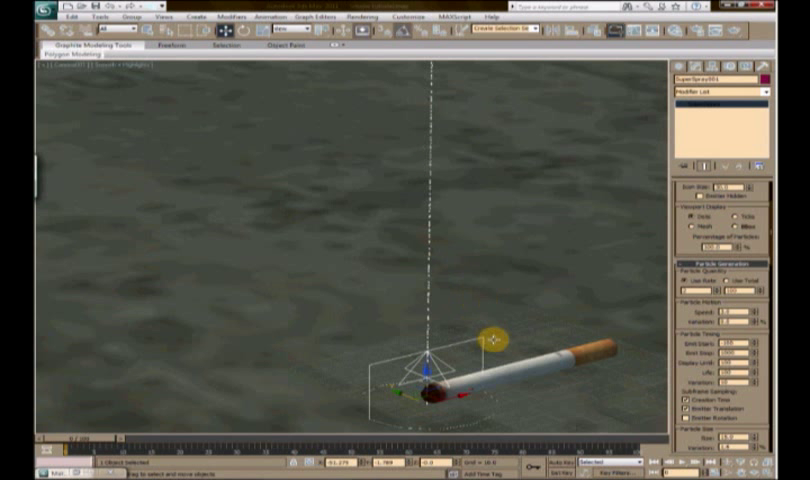
click(358, 16)
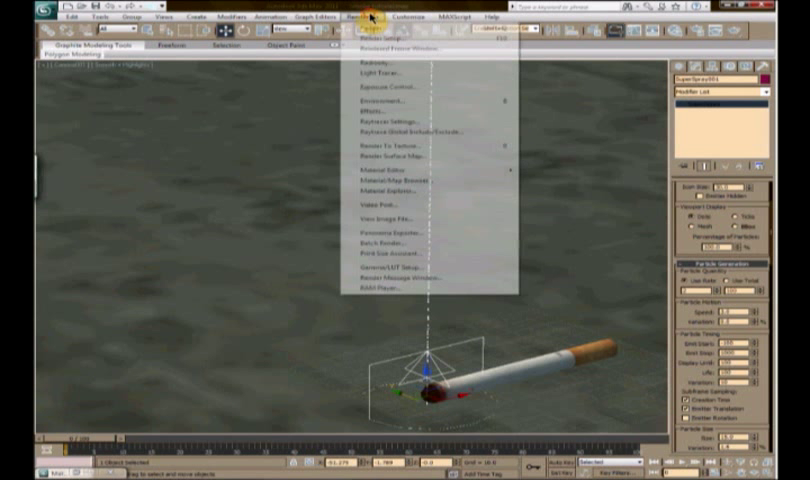
mouse_move(385, 168)
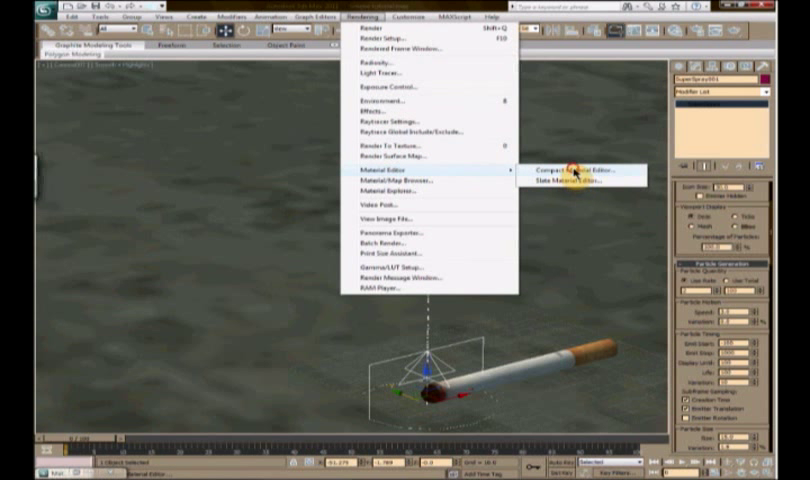
click(575, 170)
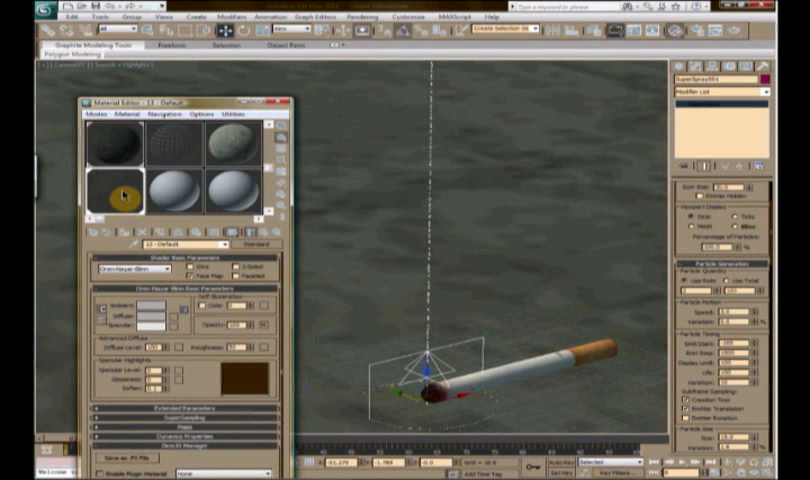
click(110, 190)
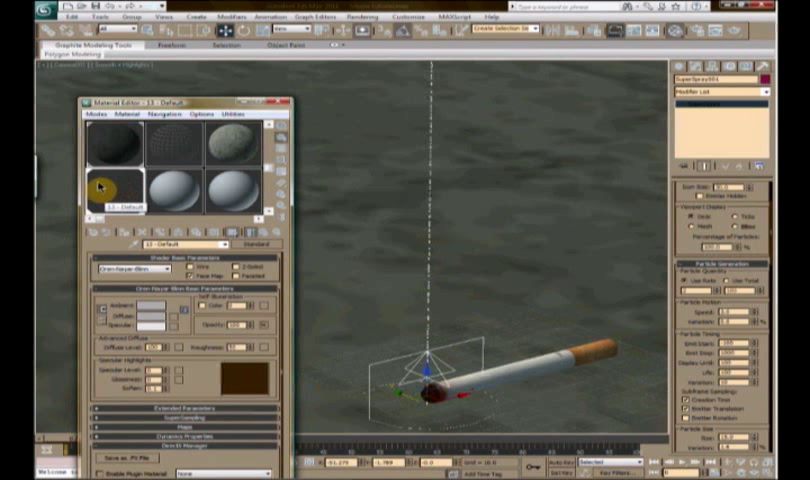
click(110, 195)
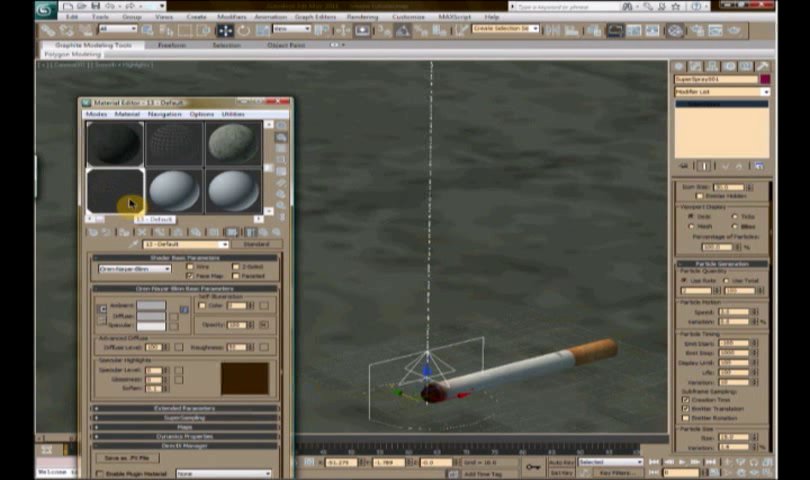